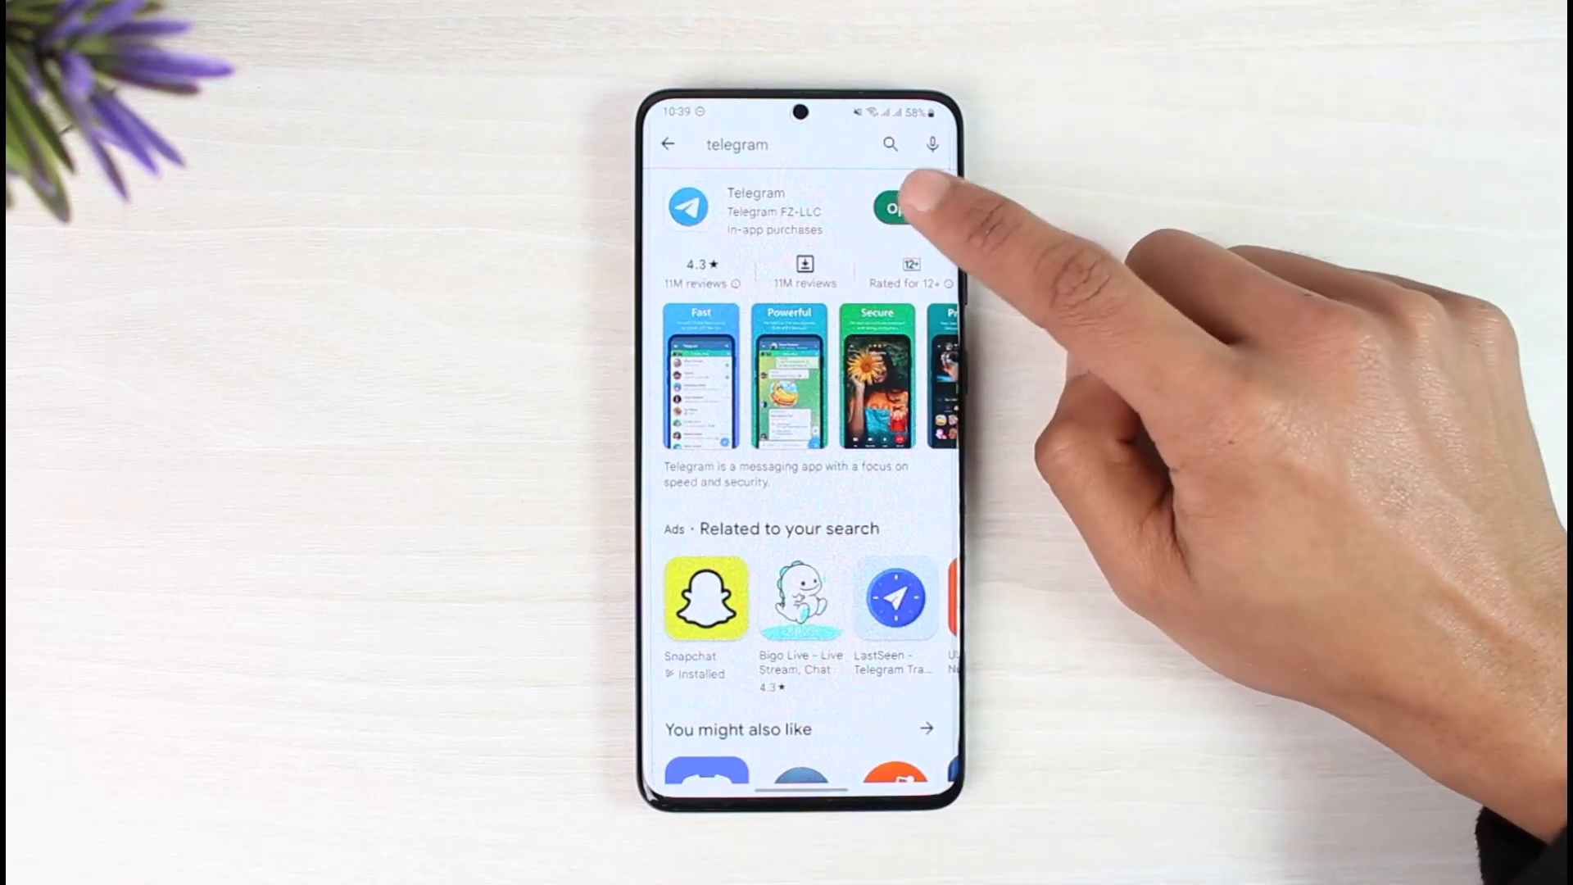
Leave Telegram's Play Store page for the phone's app list
{"action": "left_click", "coordinate": [893, 209]}
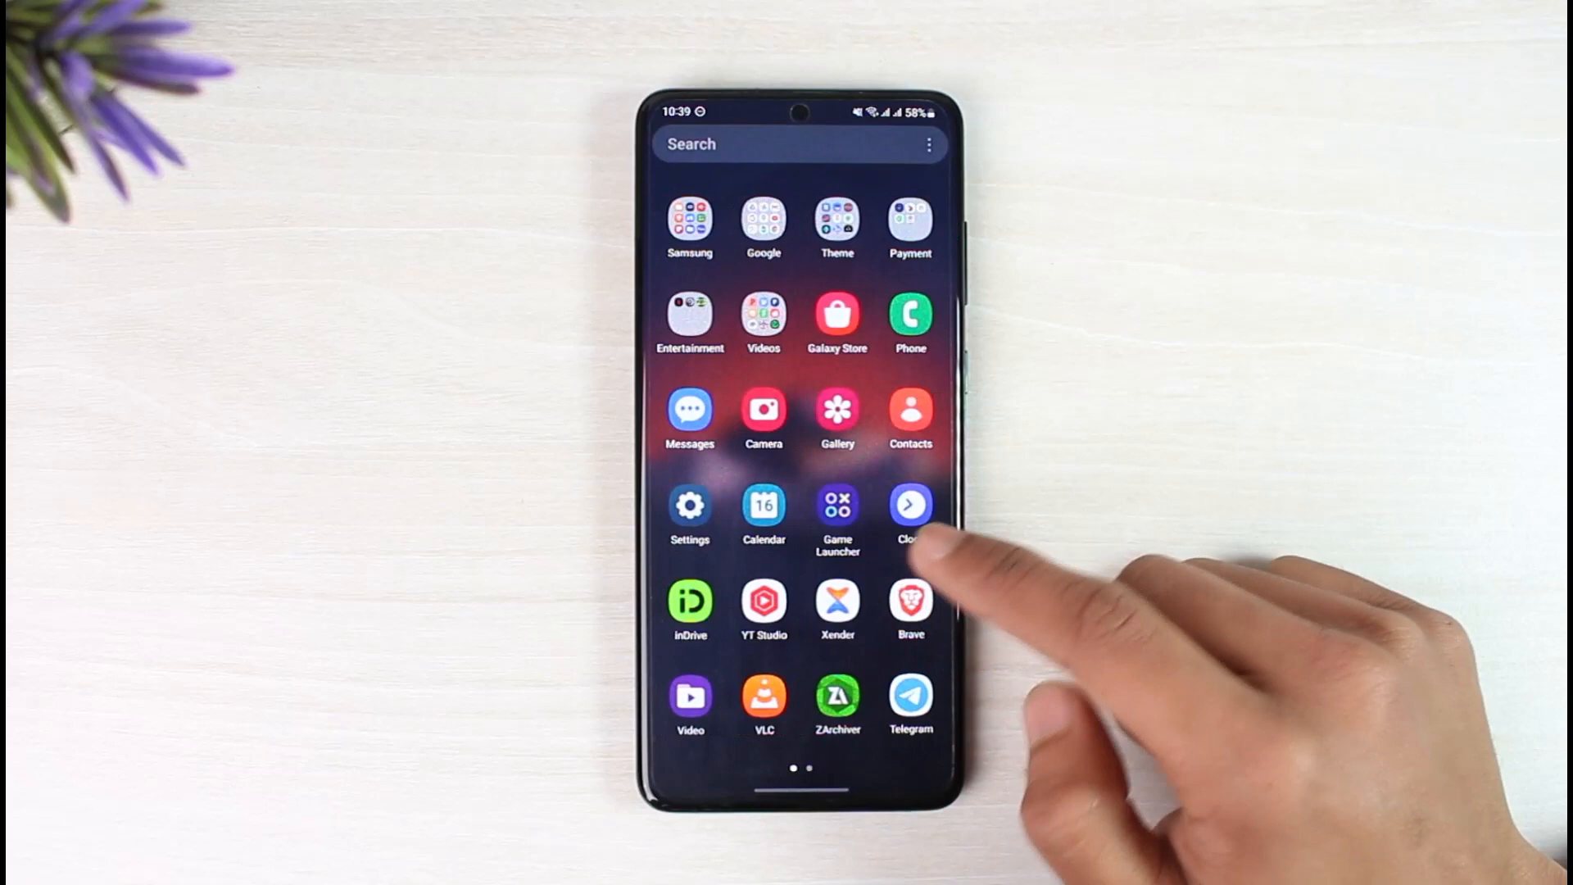
Glance at Samsung Contacts, then launch Telegram to its chat list
{"action": "left_click", "coordinate": [909, 412]}
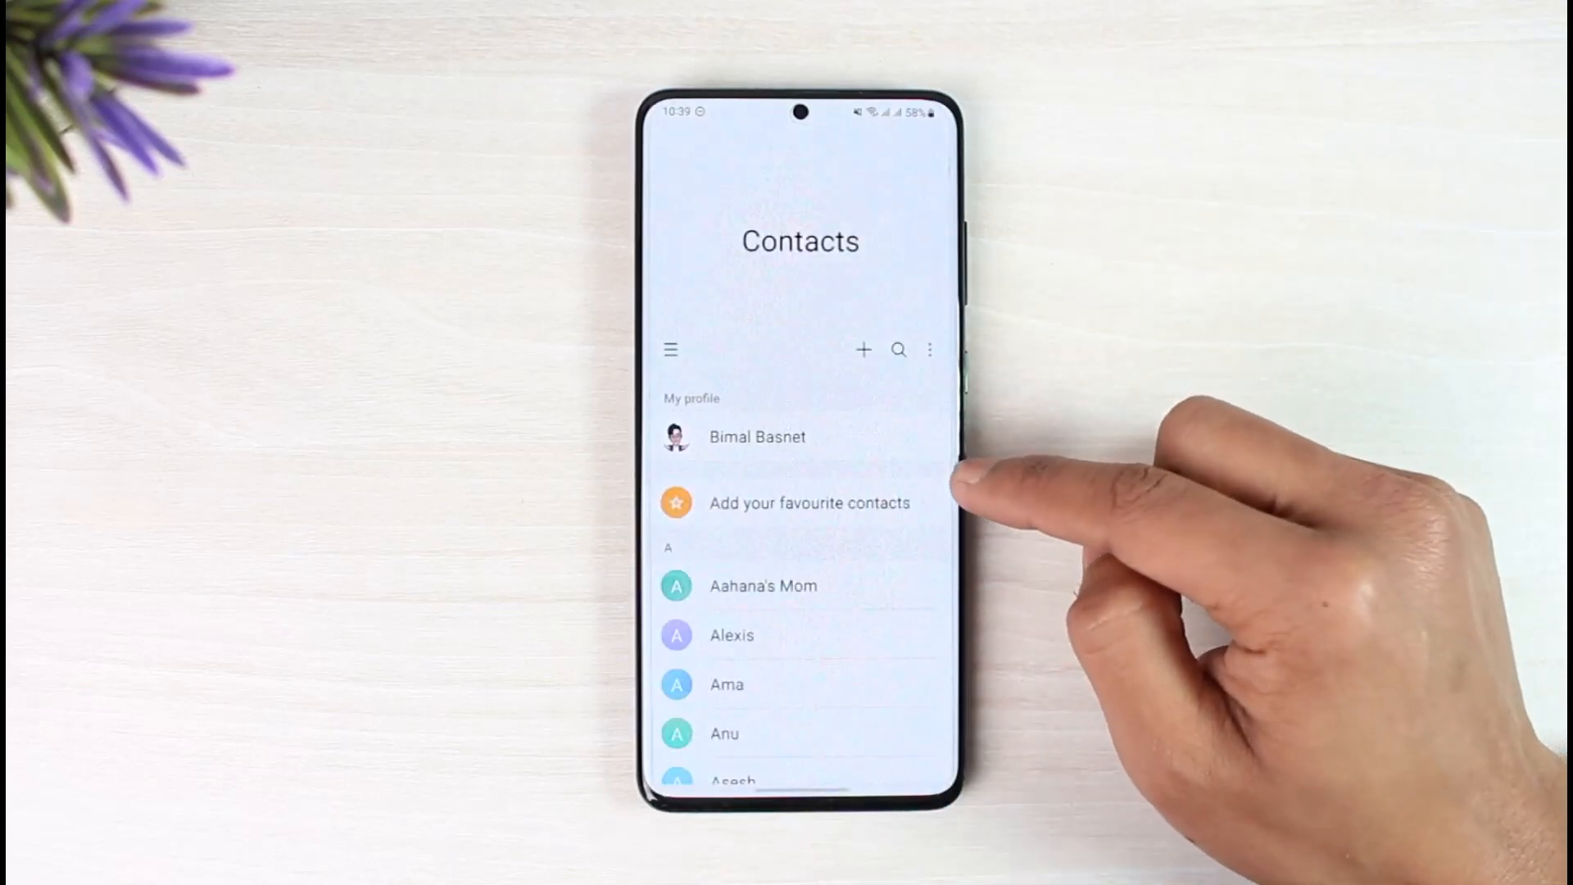
{"action": "left_click", "coordinate": [863, 349]}
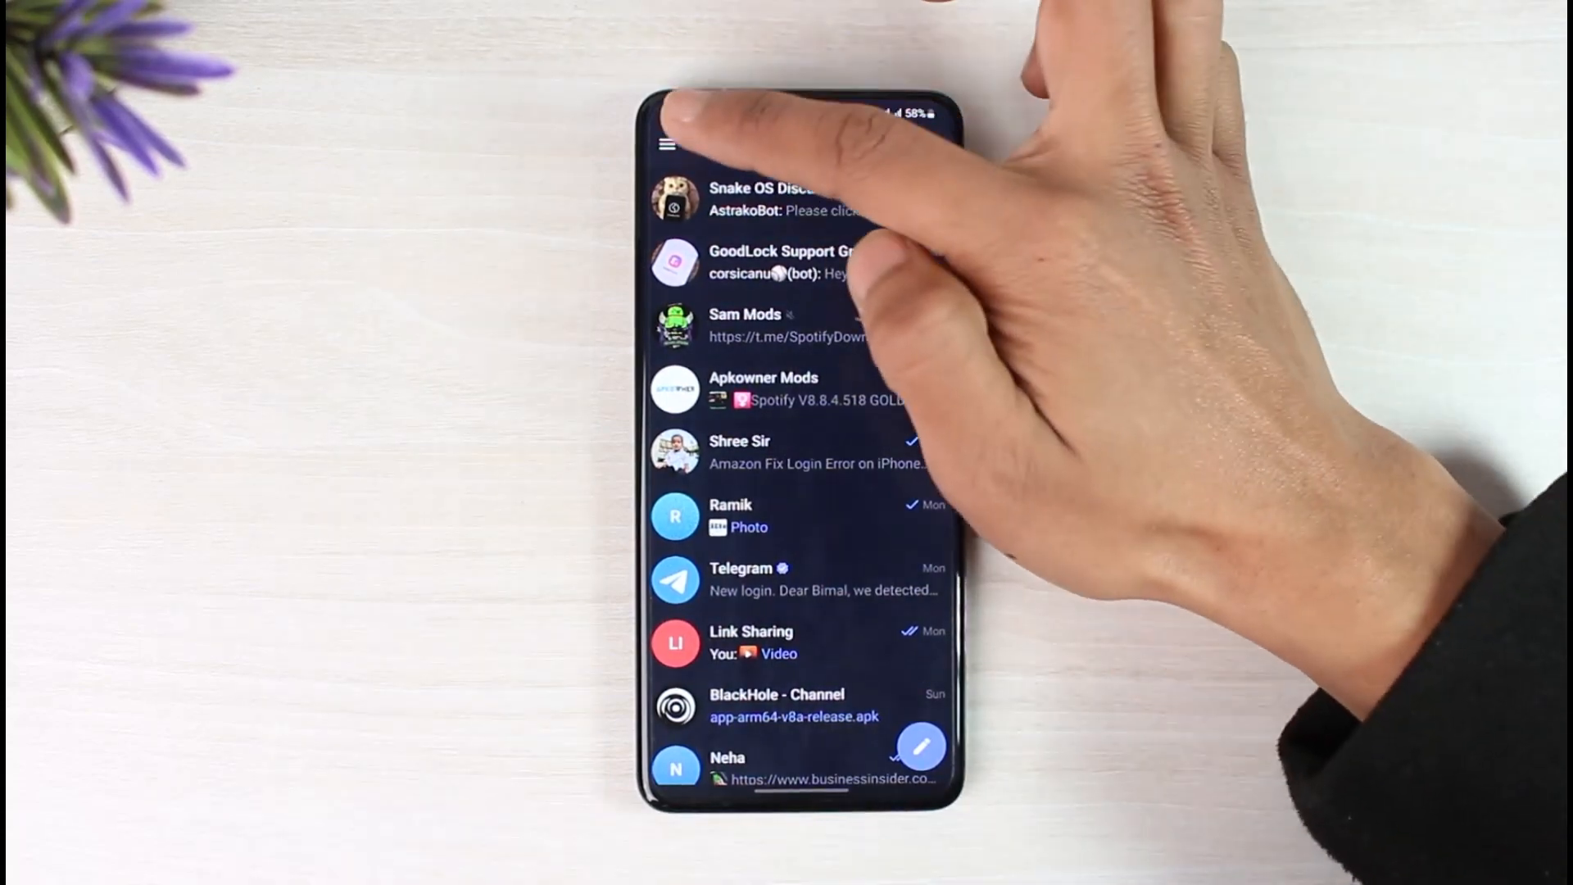
{"action": "left_click", "coordinate": [670, 142]}
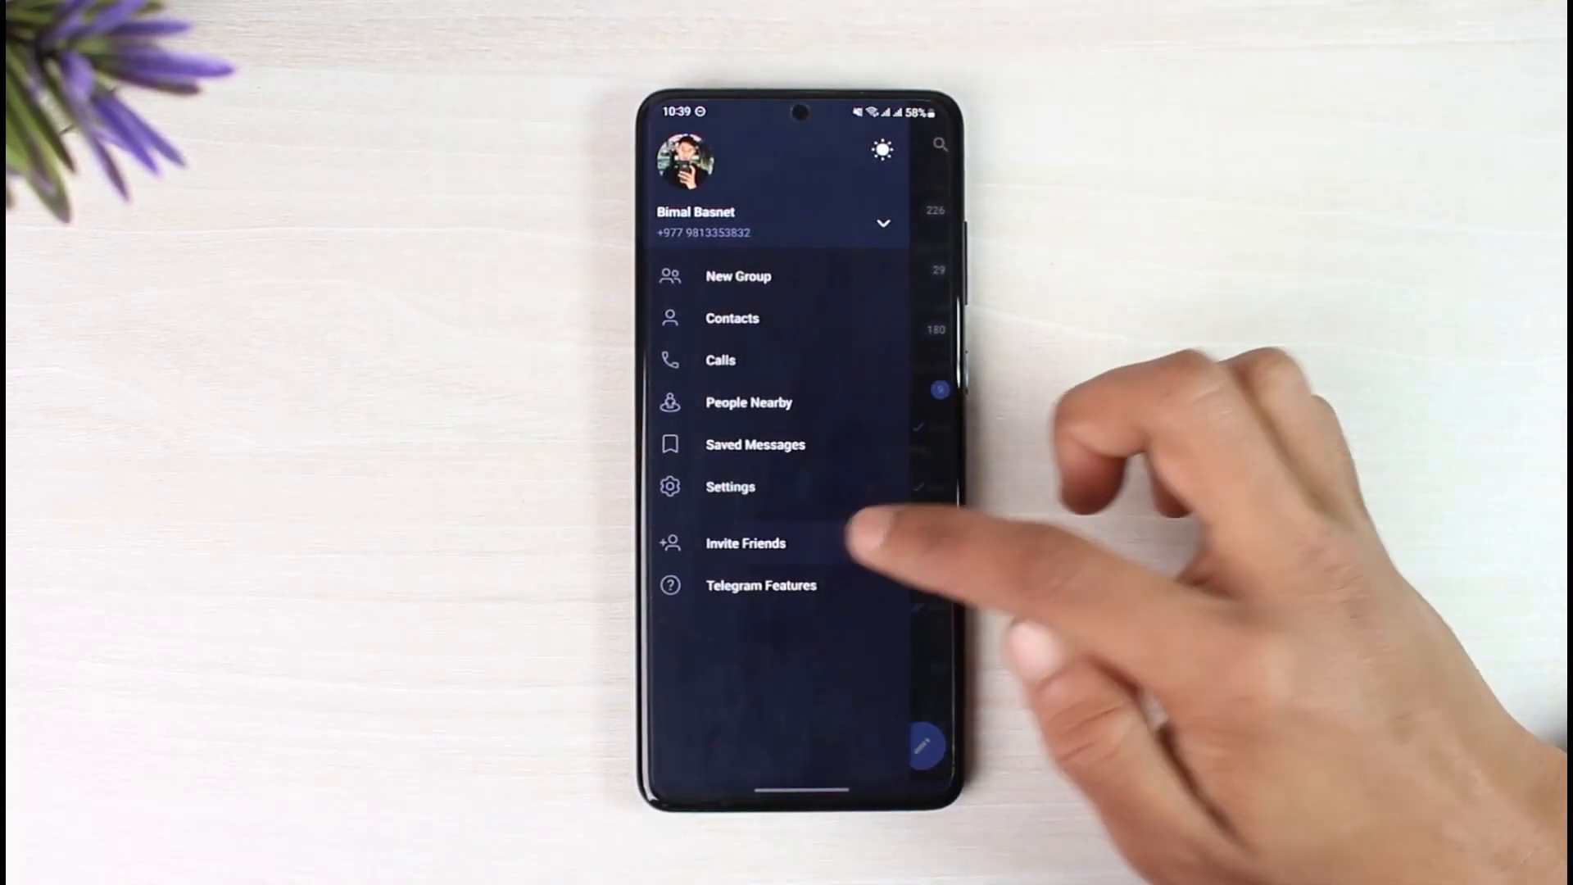
{"action": "left_click", "coordinate": [746, 543]}
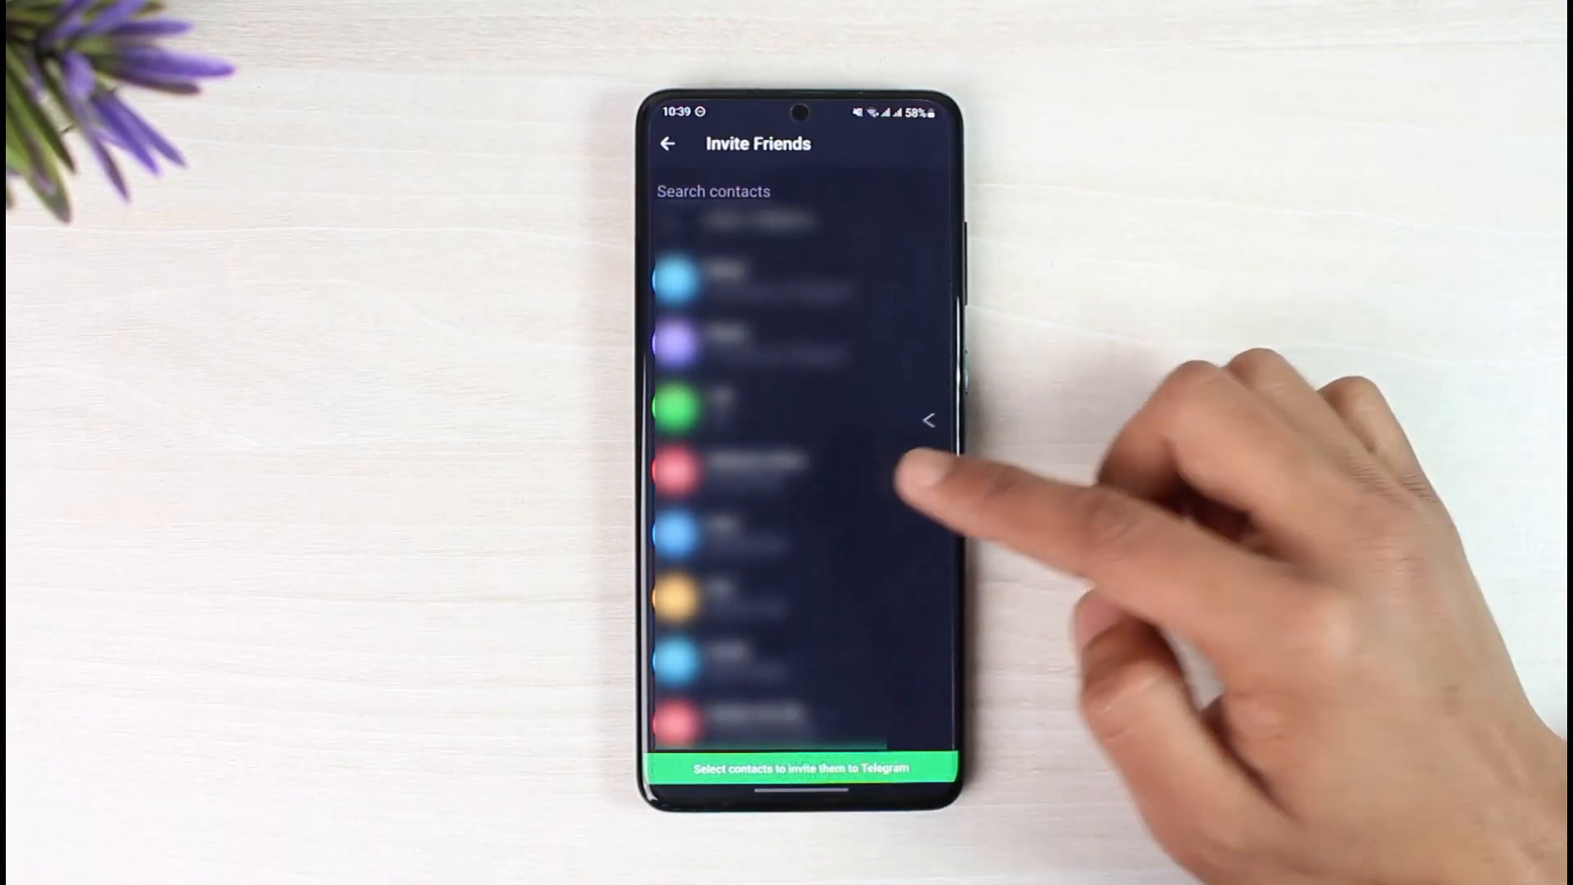
{"action": "left_click", "coordinate": [667, 143]}
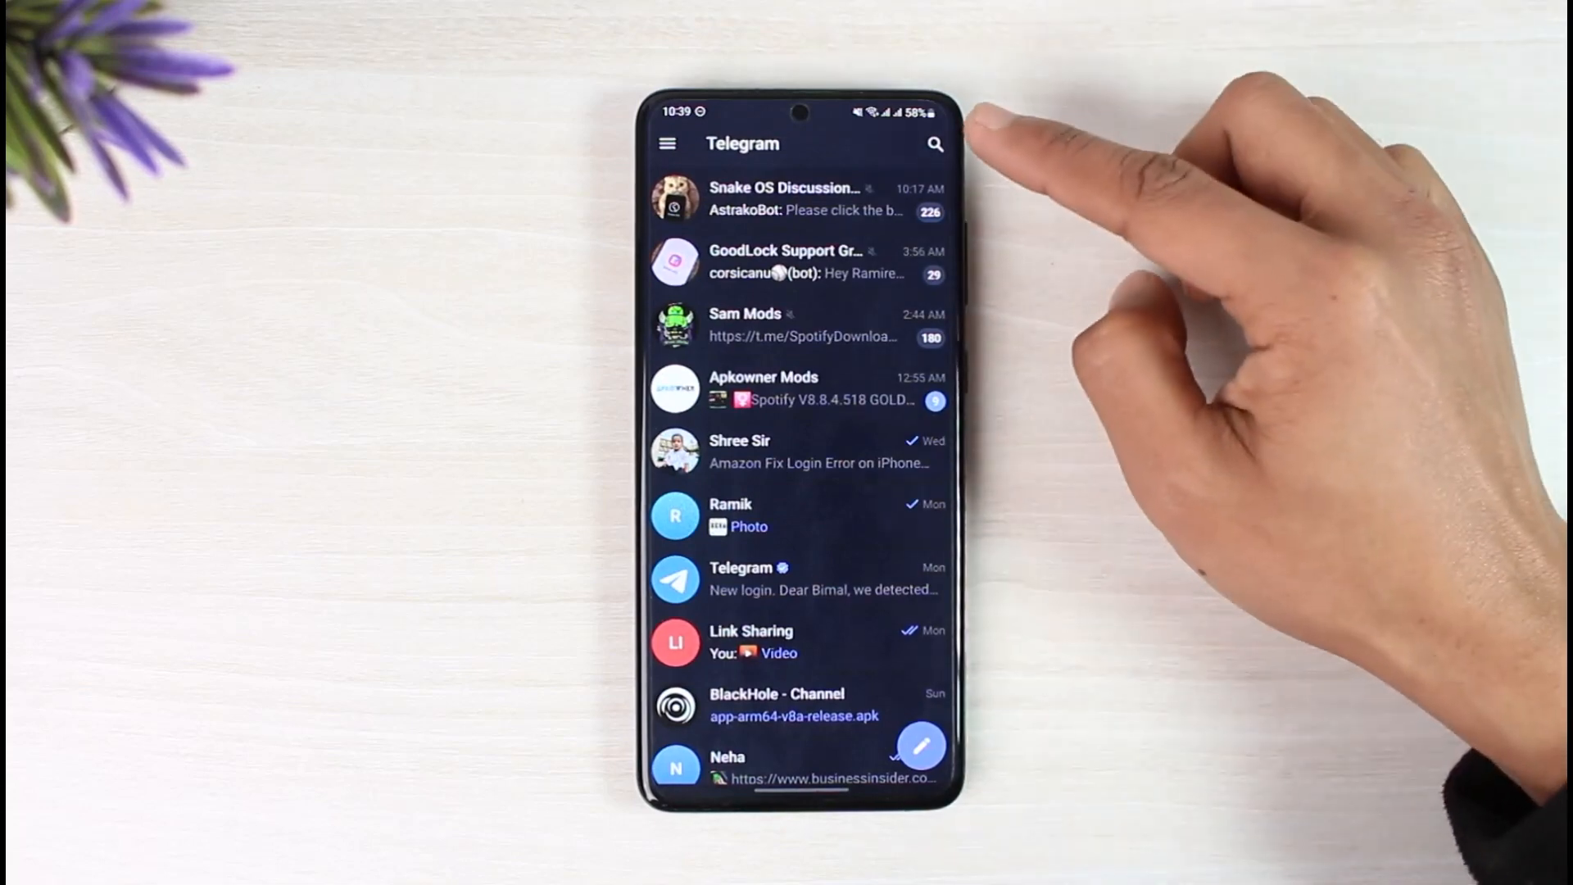
Search 'ra', open the chat with Ramik, and start typing 'H'
{"action": "left_click", "coordinate": [934, 144]}
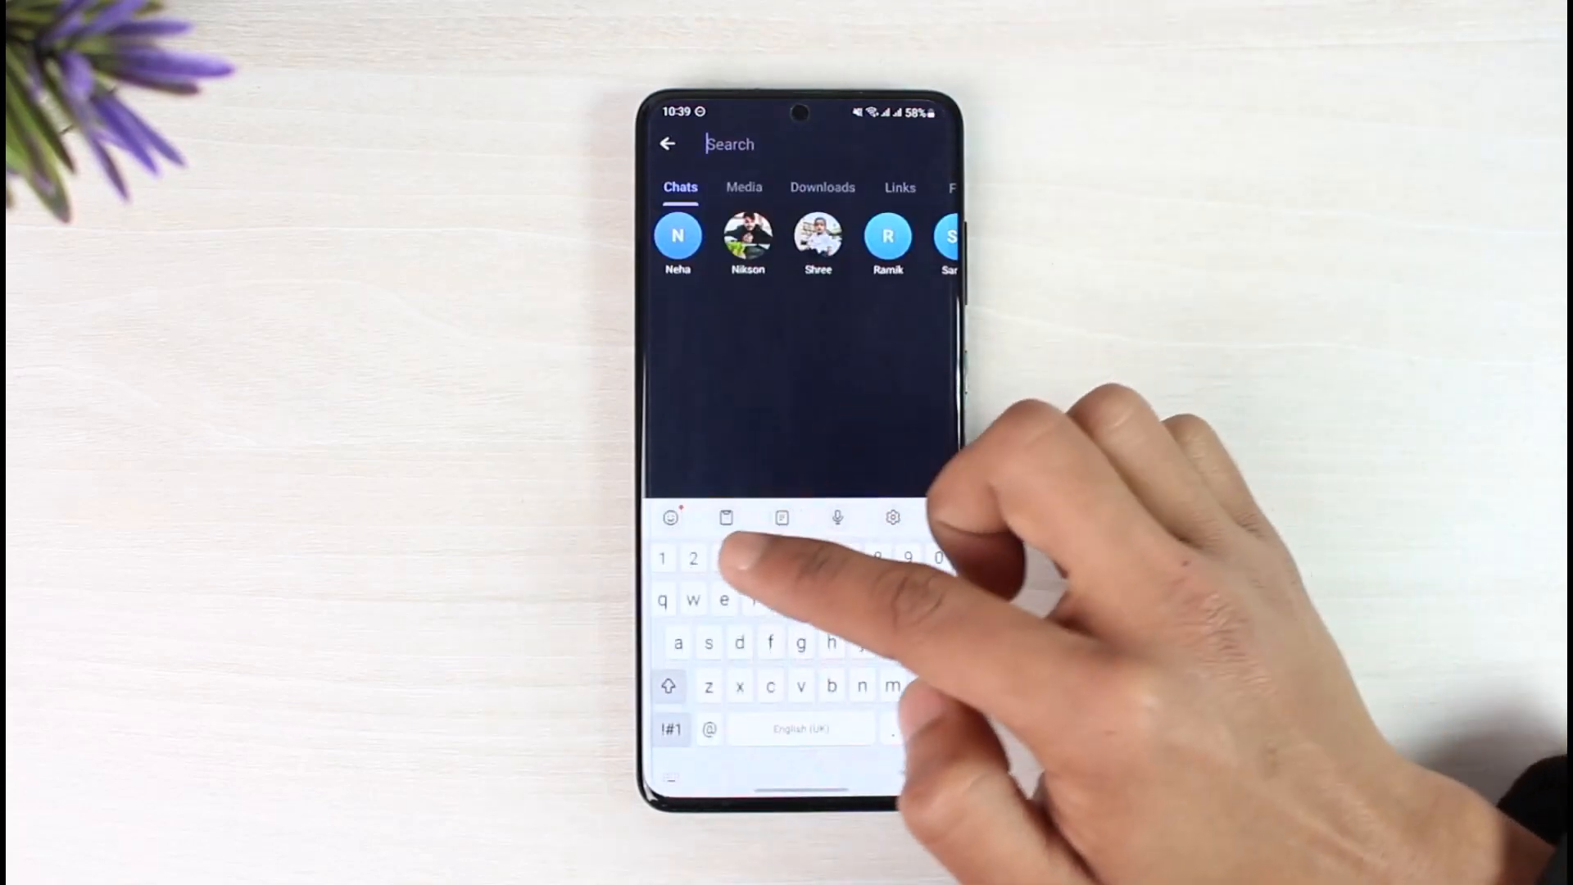
{"action": "type", "text": "ra"}
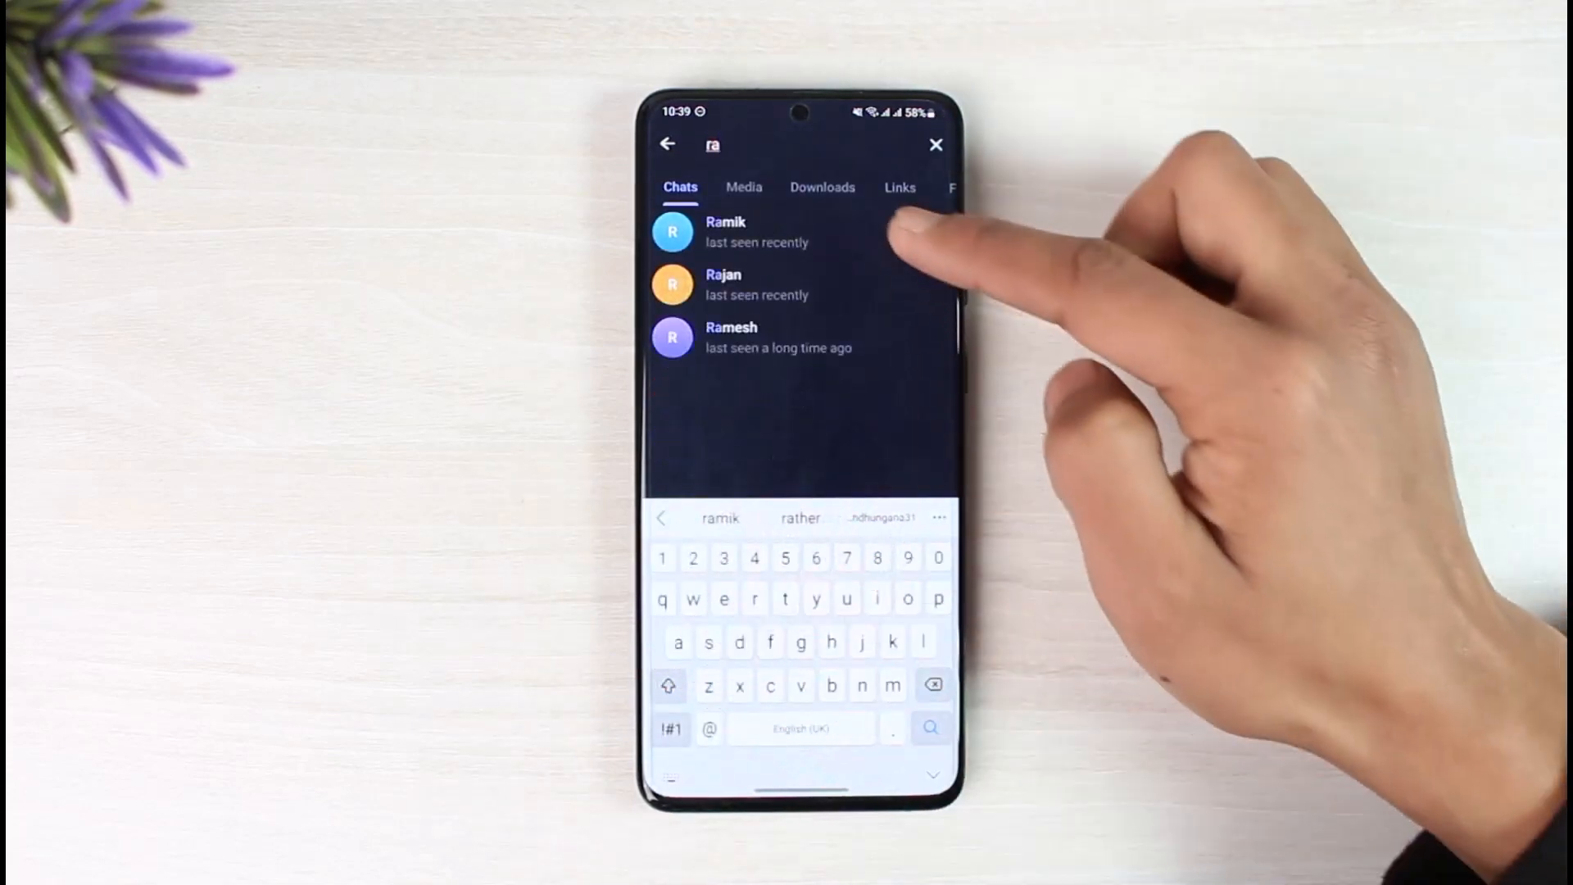
{"action": "left_click", "coordinate": [726, 232]}
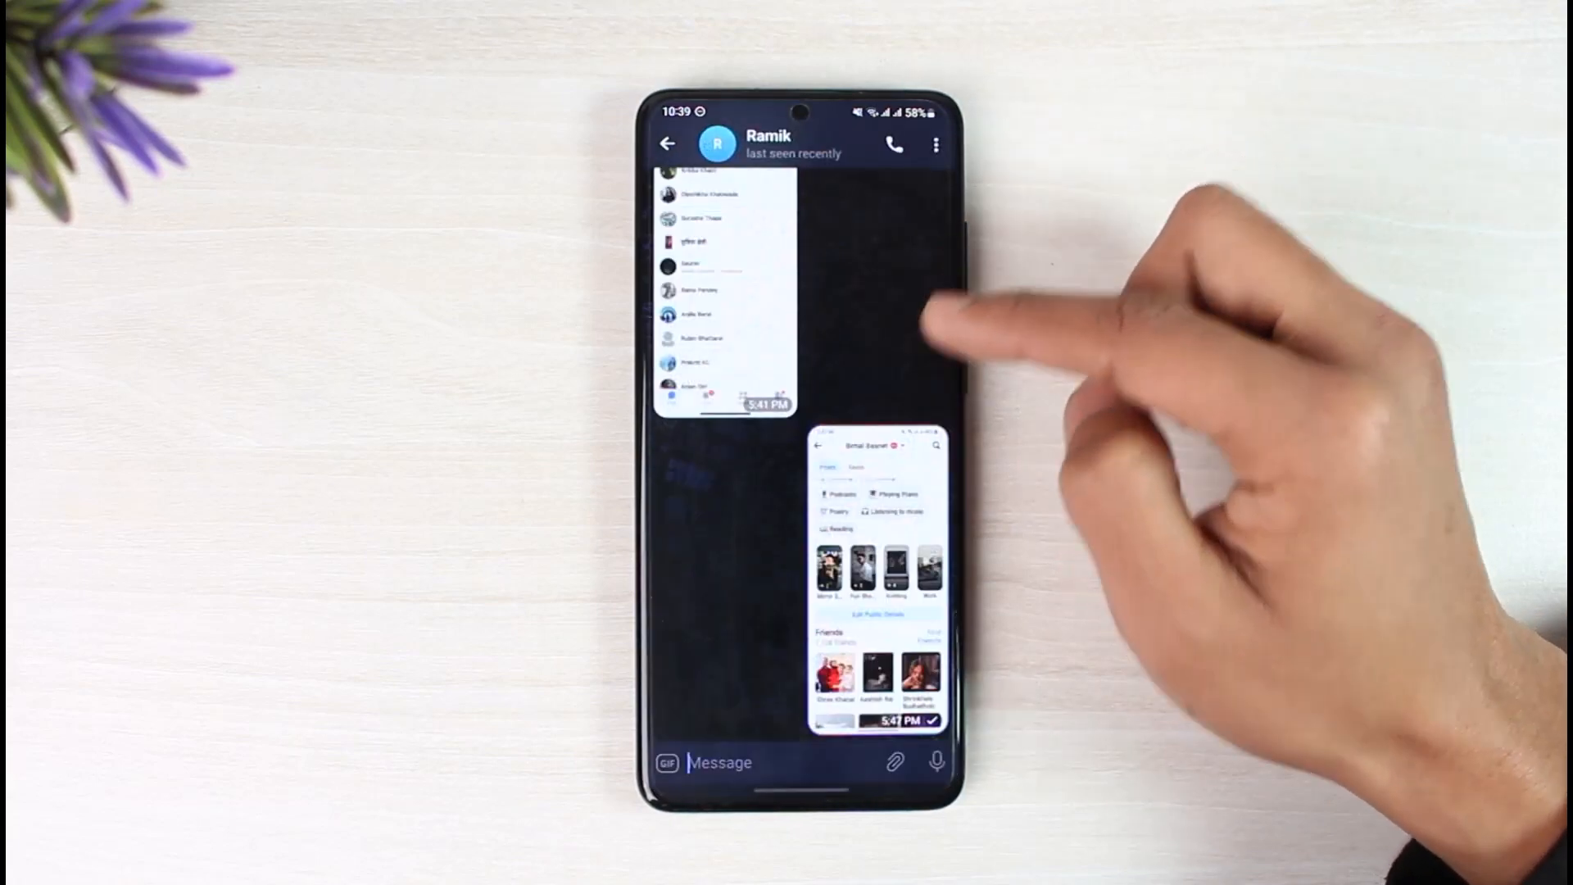
{"action": "type", "text": "H"}
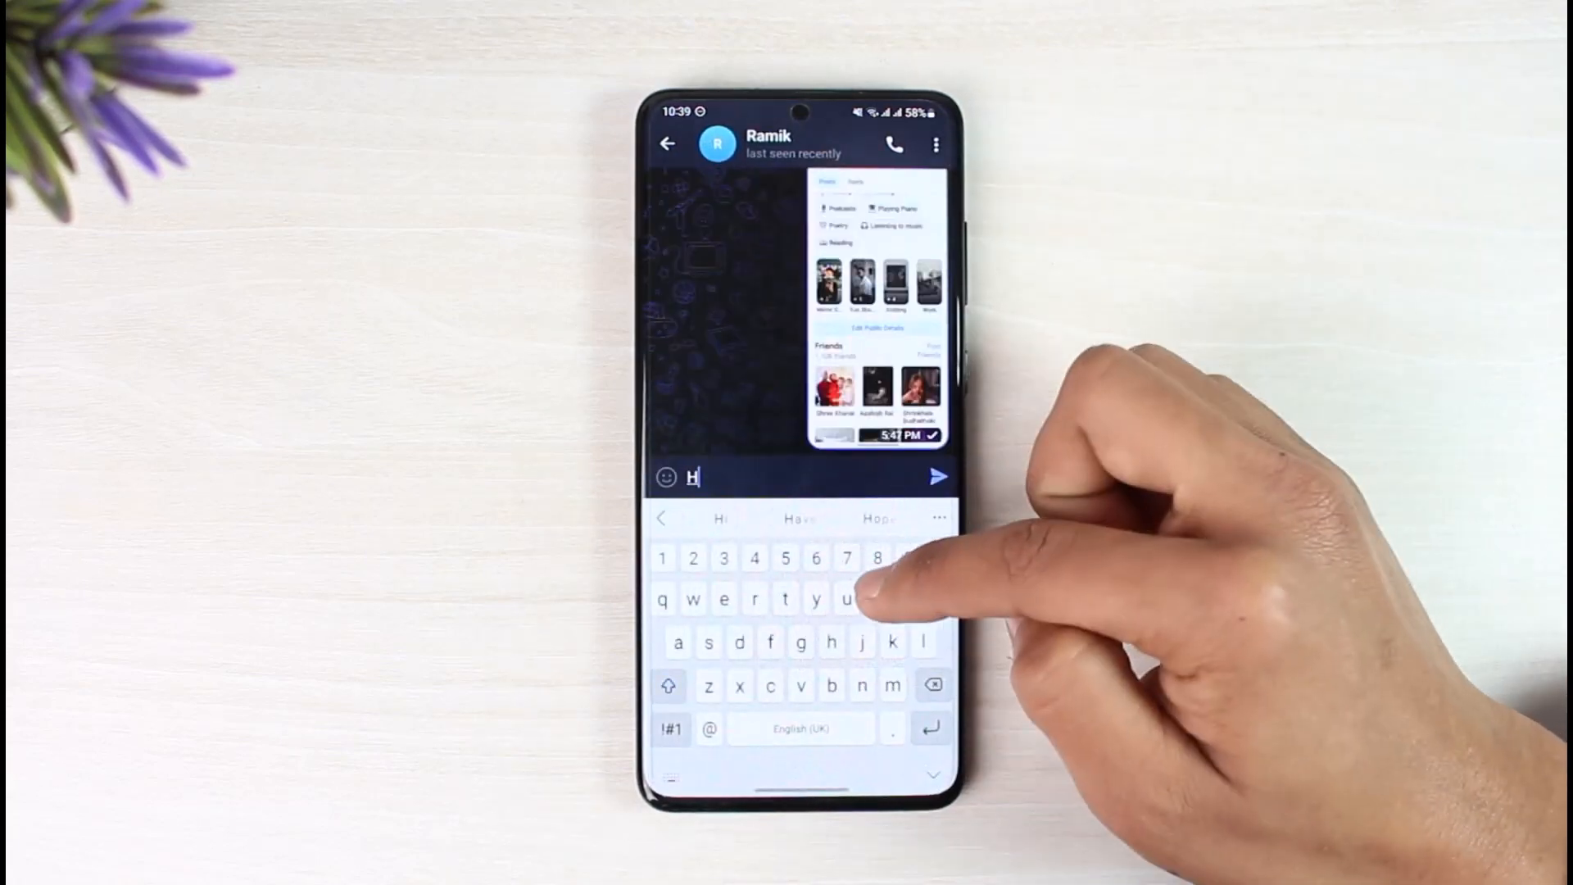